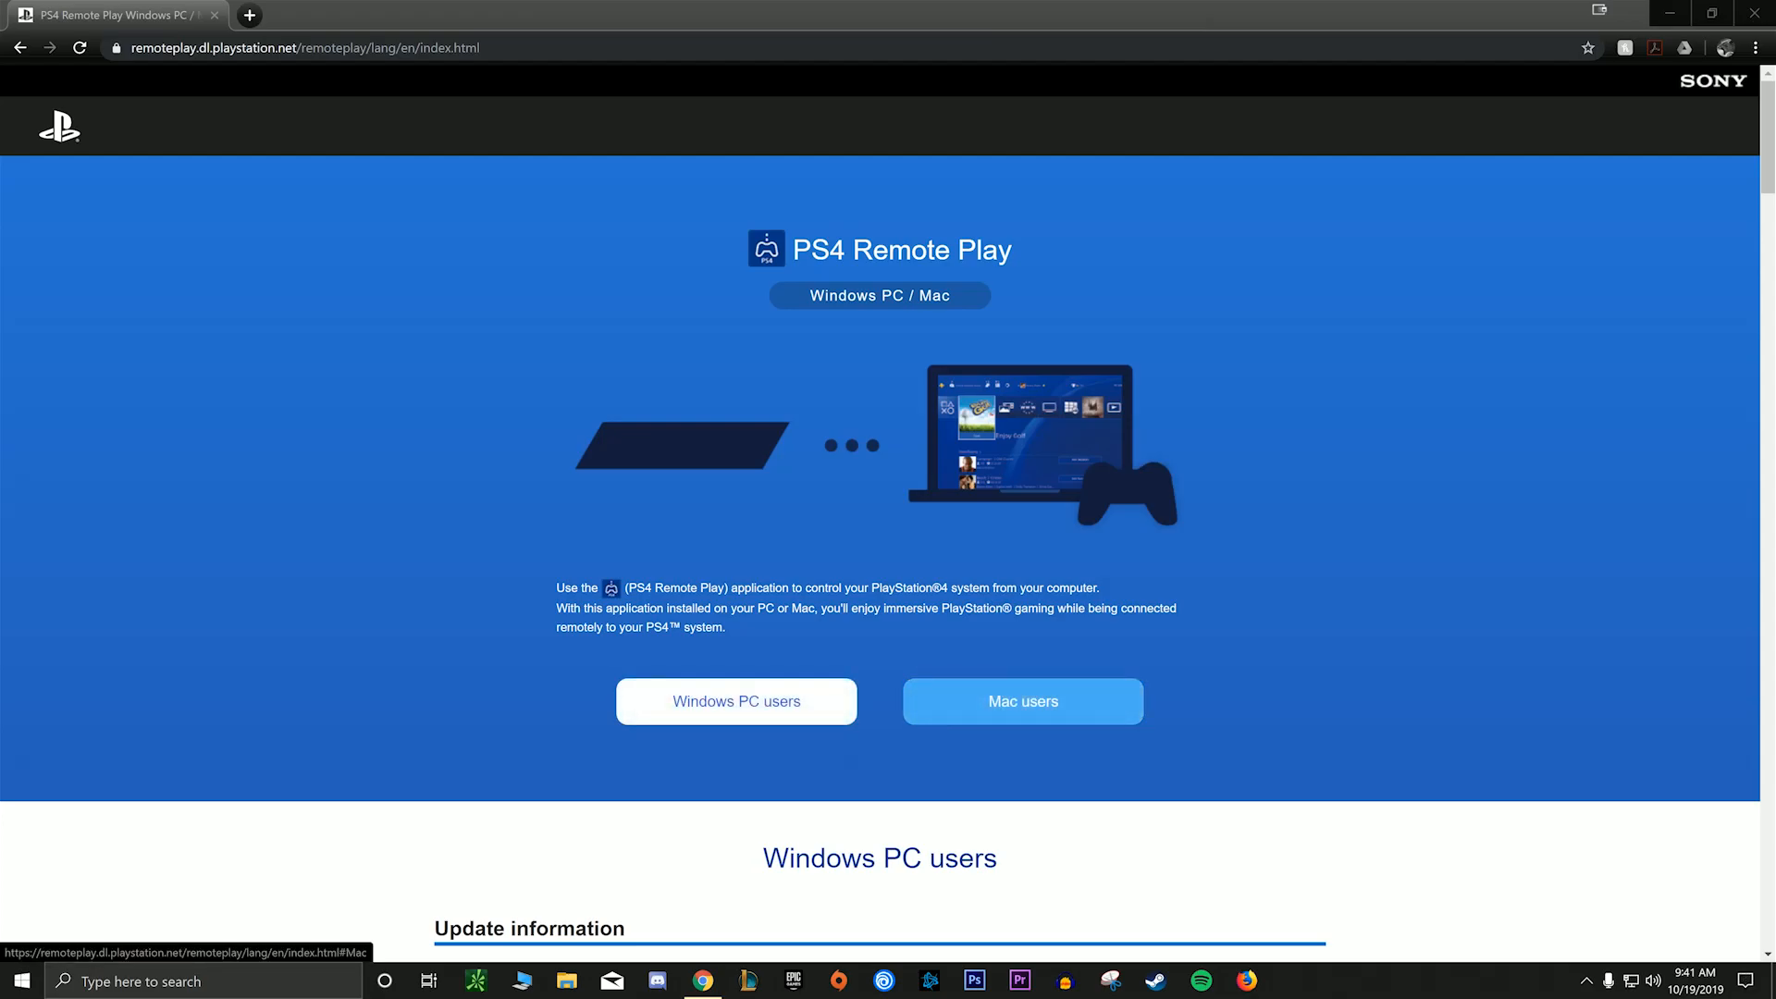
# - Download RemotePlayInstaller.exe from the Windows PC link under Initial setup
pyautogui.scroll(-3)
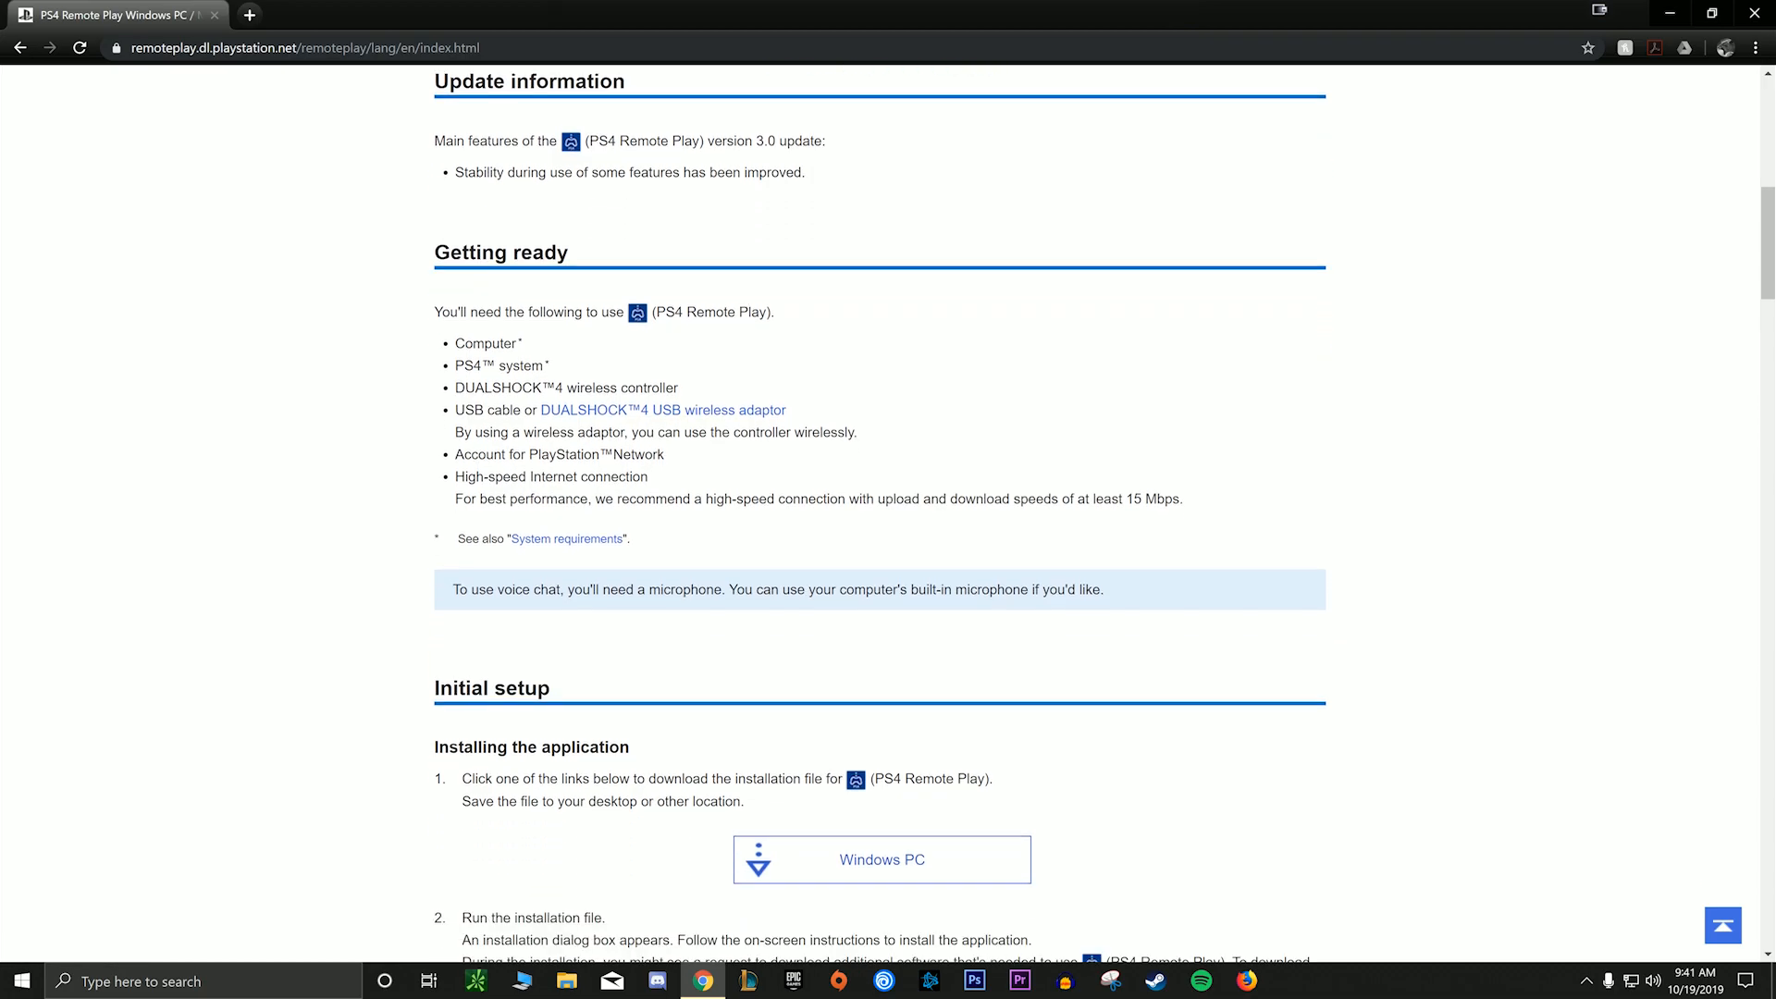
pyautogui.scroll(-3)
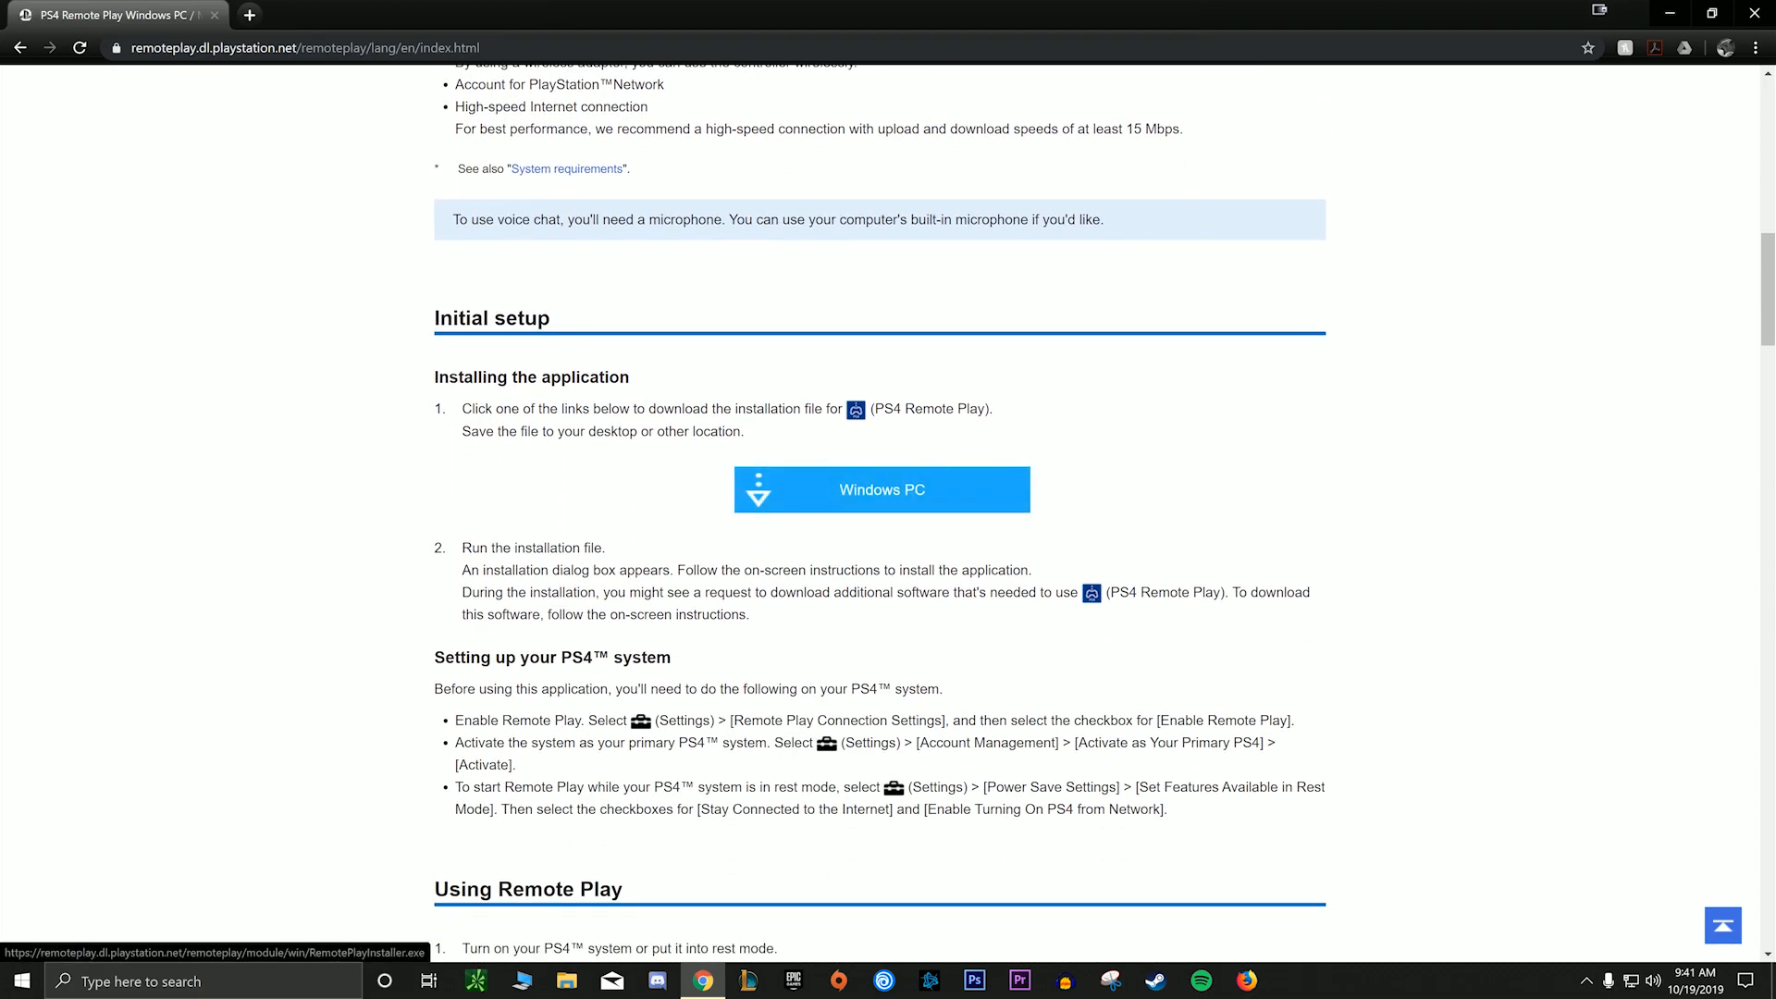
pyautogui.click(881, 489)
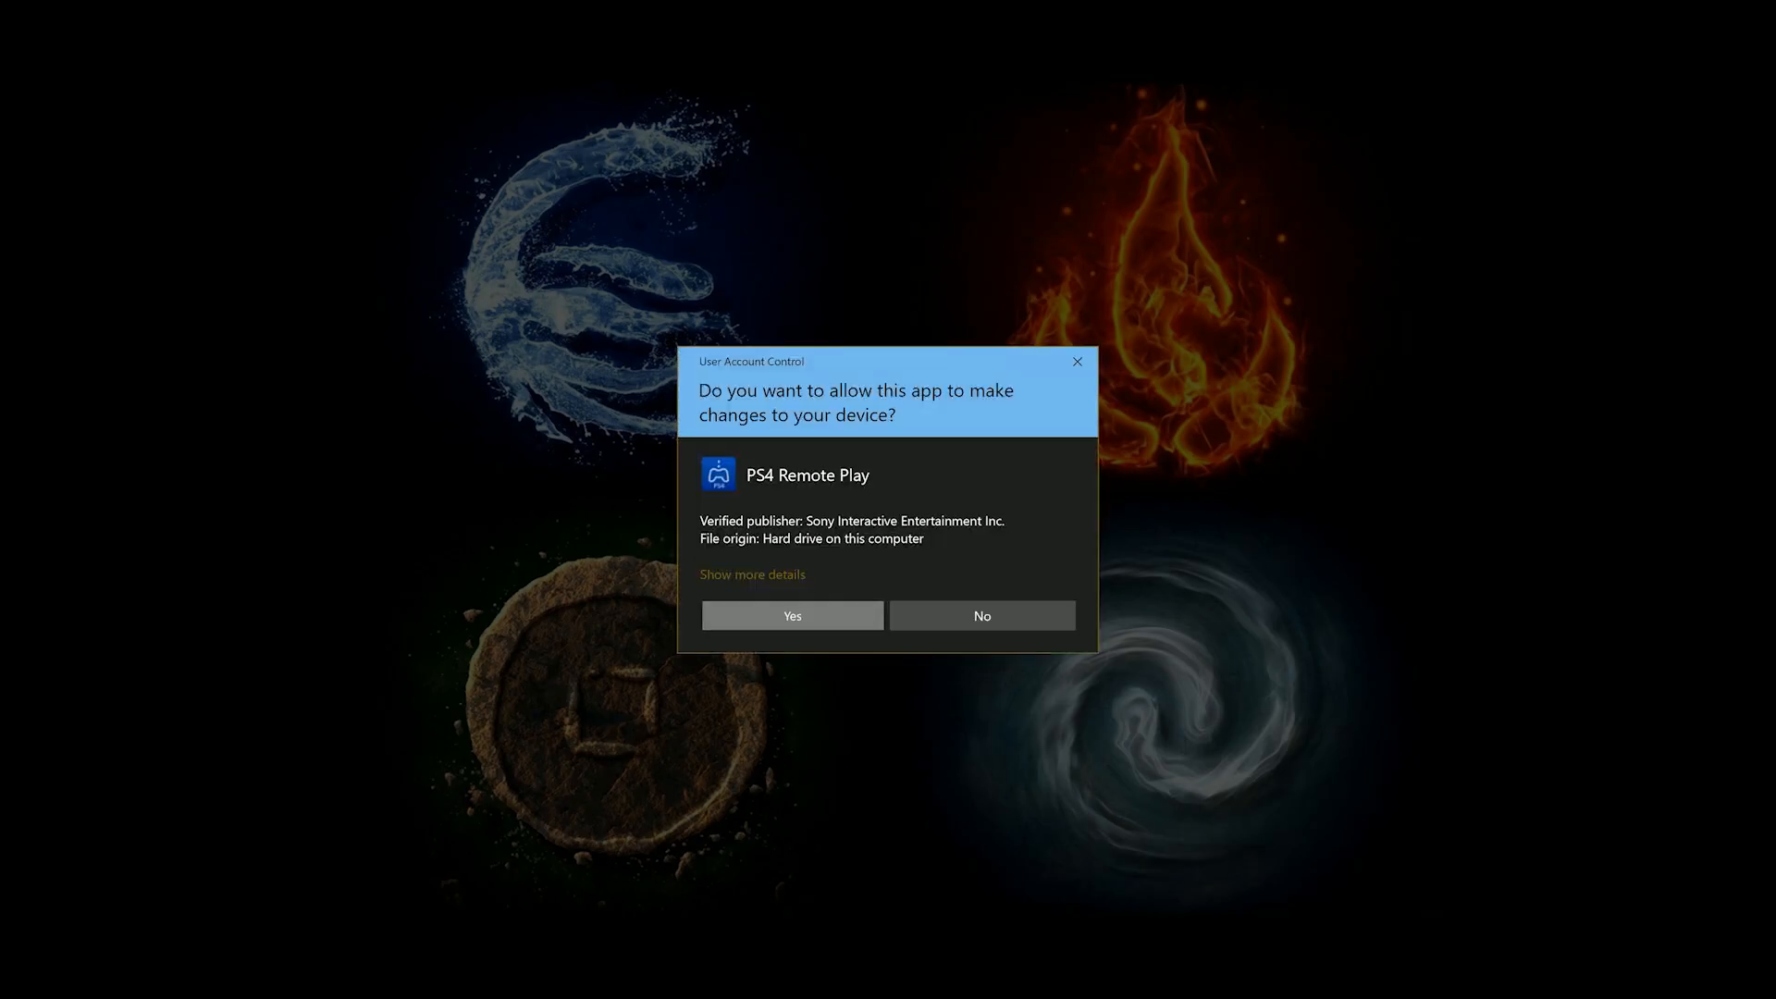
# - Allow the installer to make changes and complete setup to reach the welcome screen
pyautogui.click(791, 615)
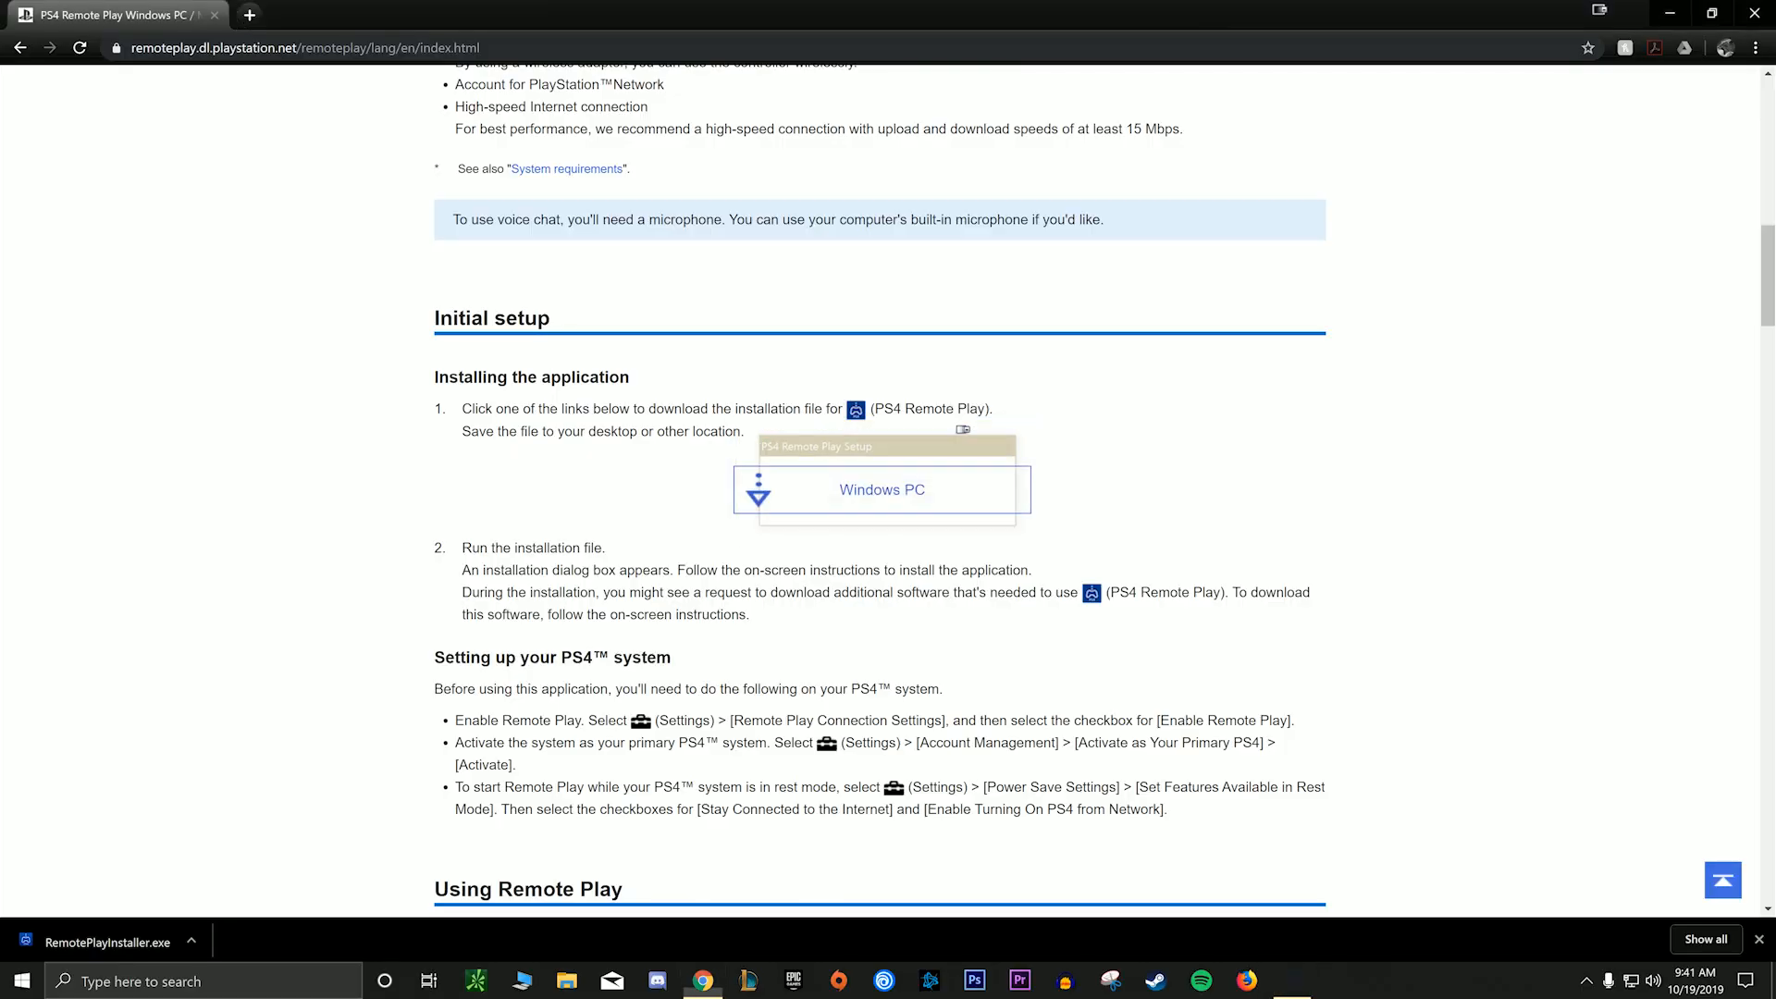
pyautogui.click(107, 942)
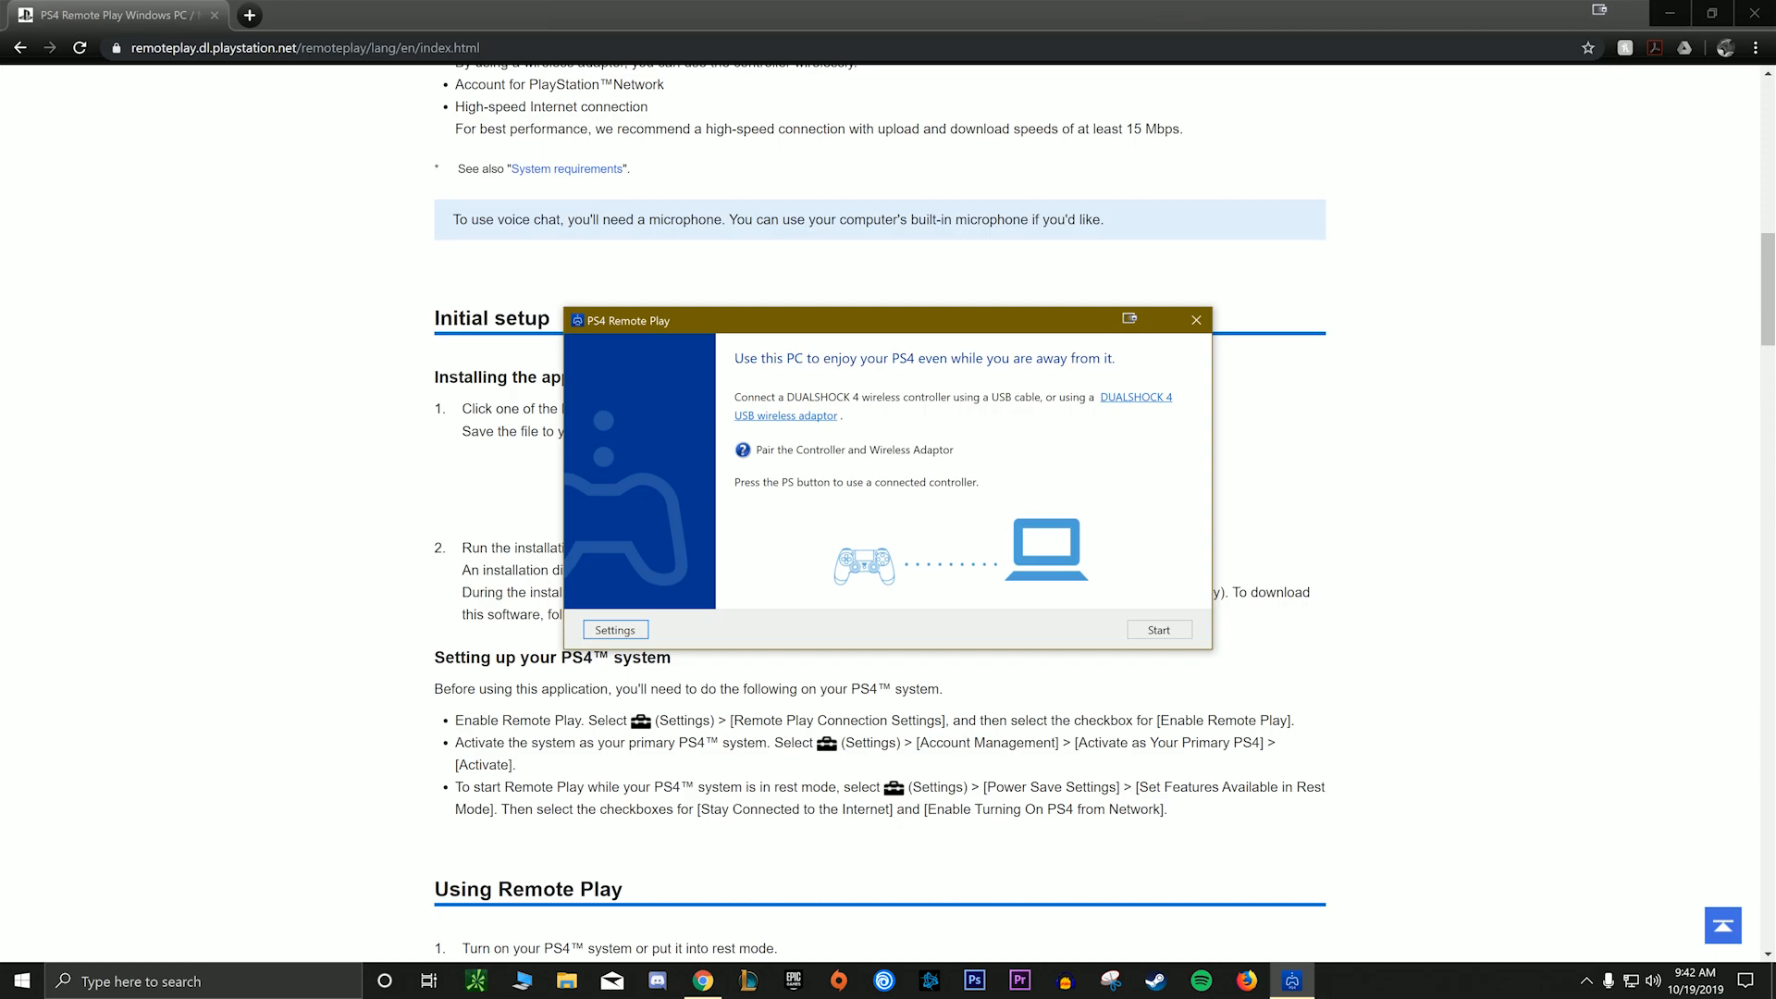
# - Start connecting to the PS4 and begin PlayStation Network sign-in
pyautogui.moveTo(884, 319); pyautogui.dragTo(863, 268)
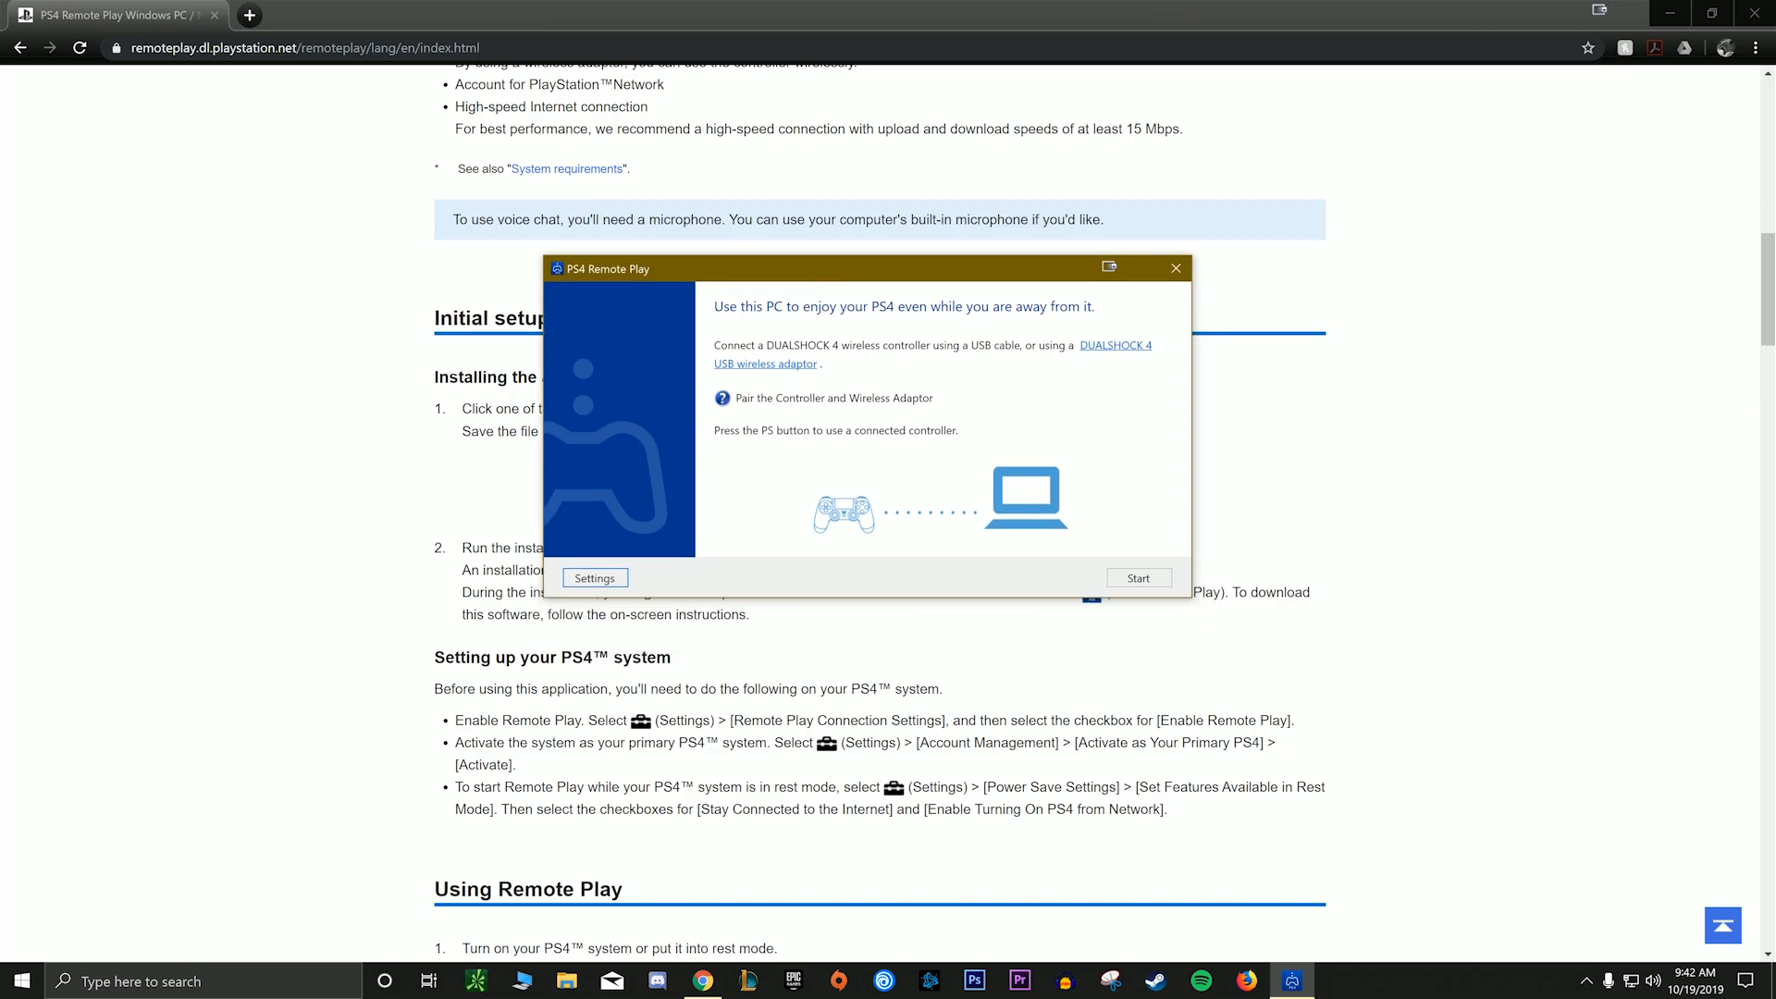
pyautogui.click(1136, 577)
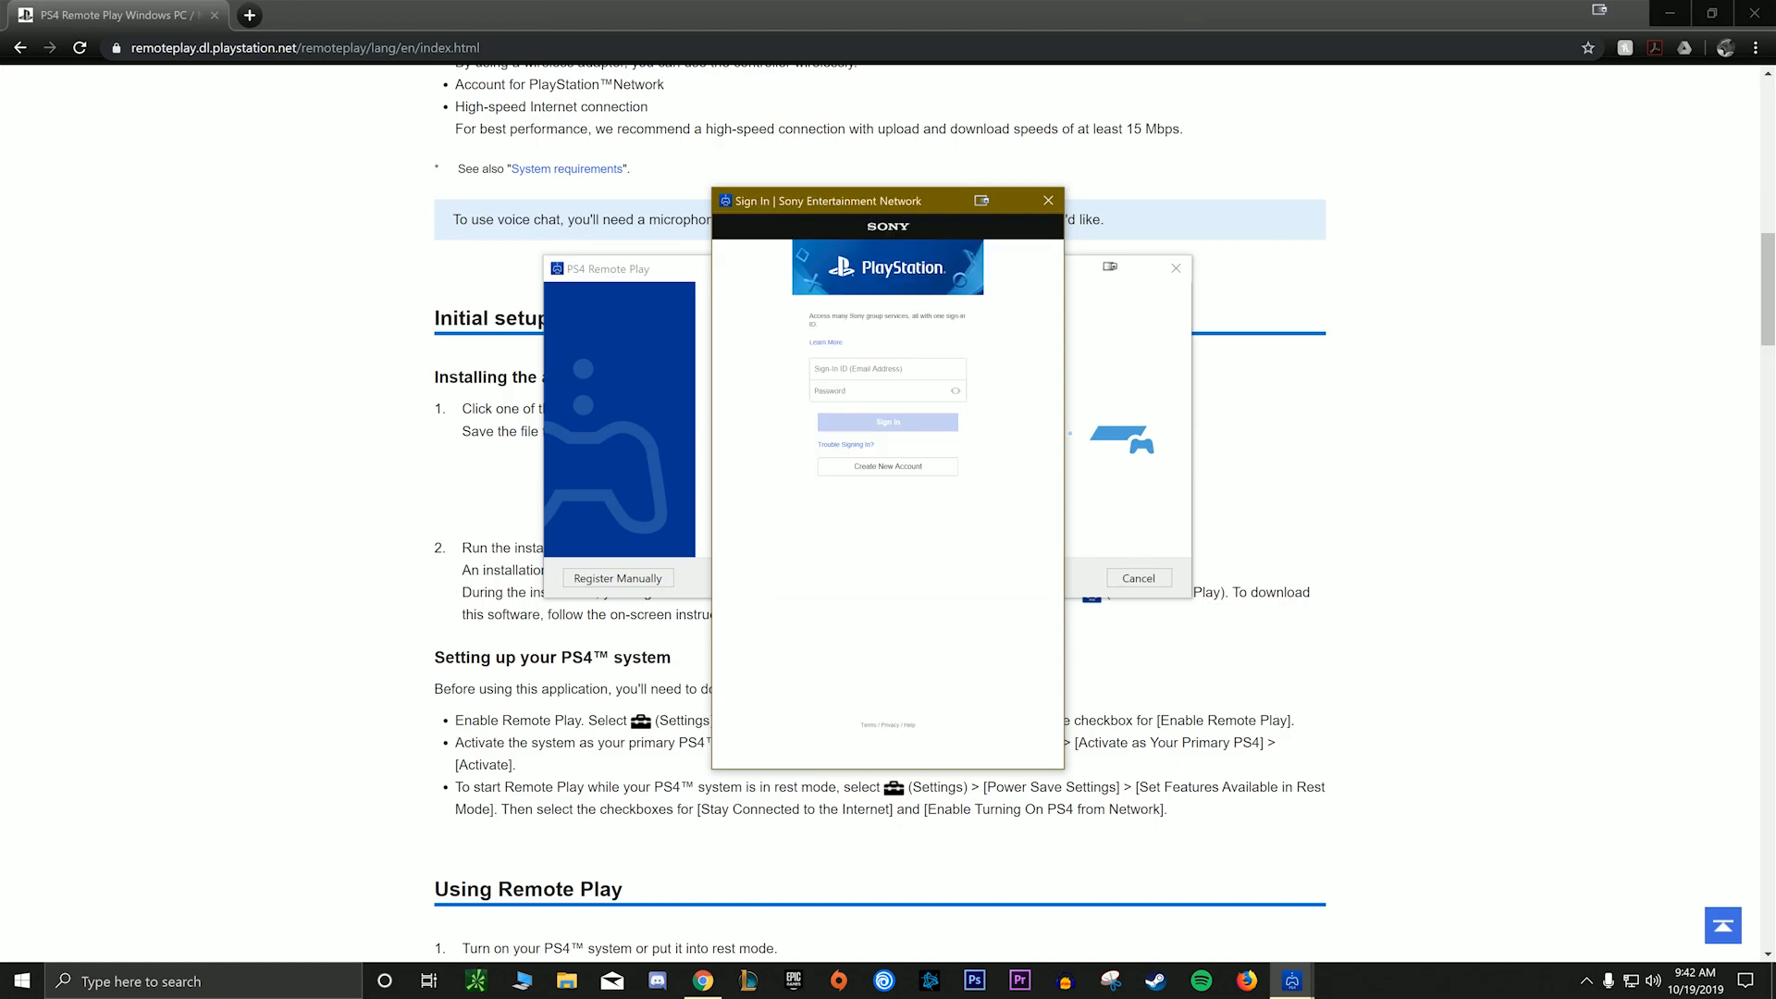
pyautogui.click(887, 368)
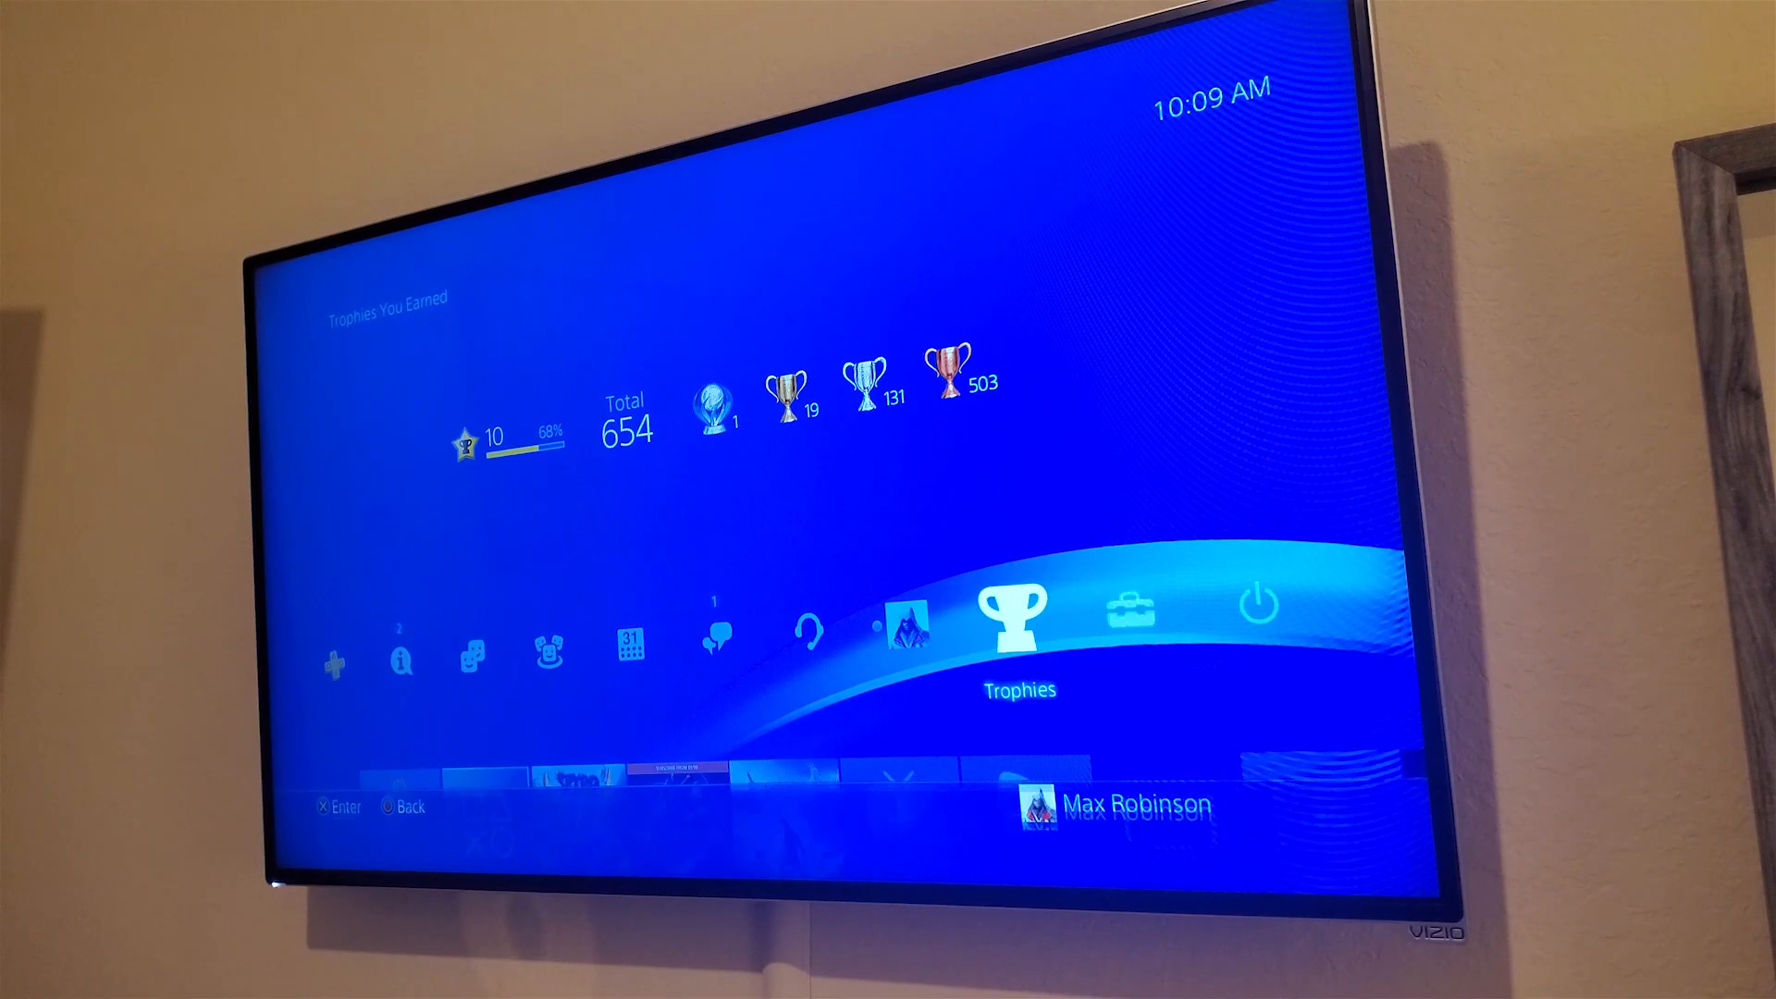
pyautogui.click(1125, 609)
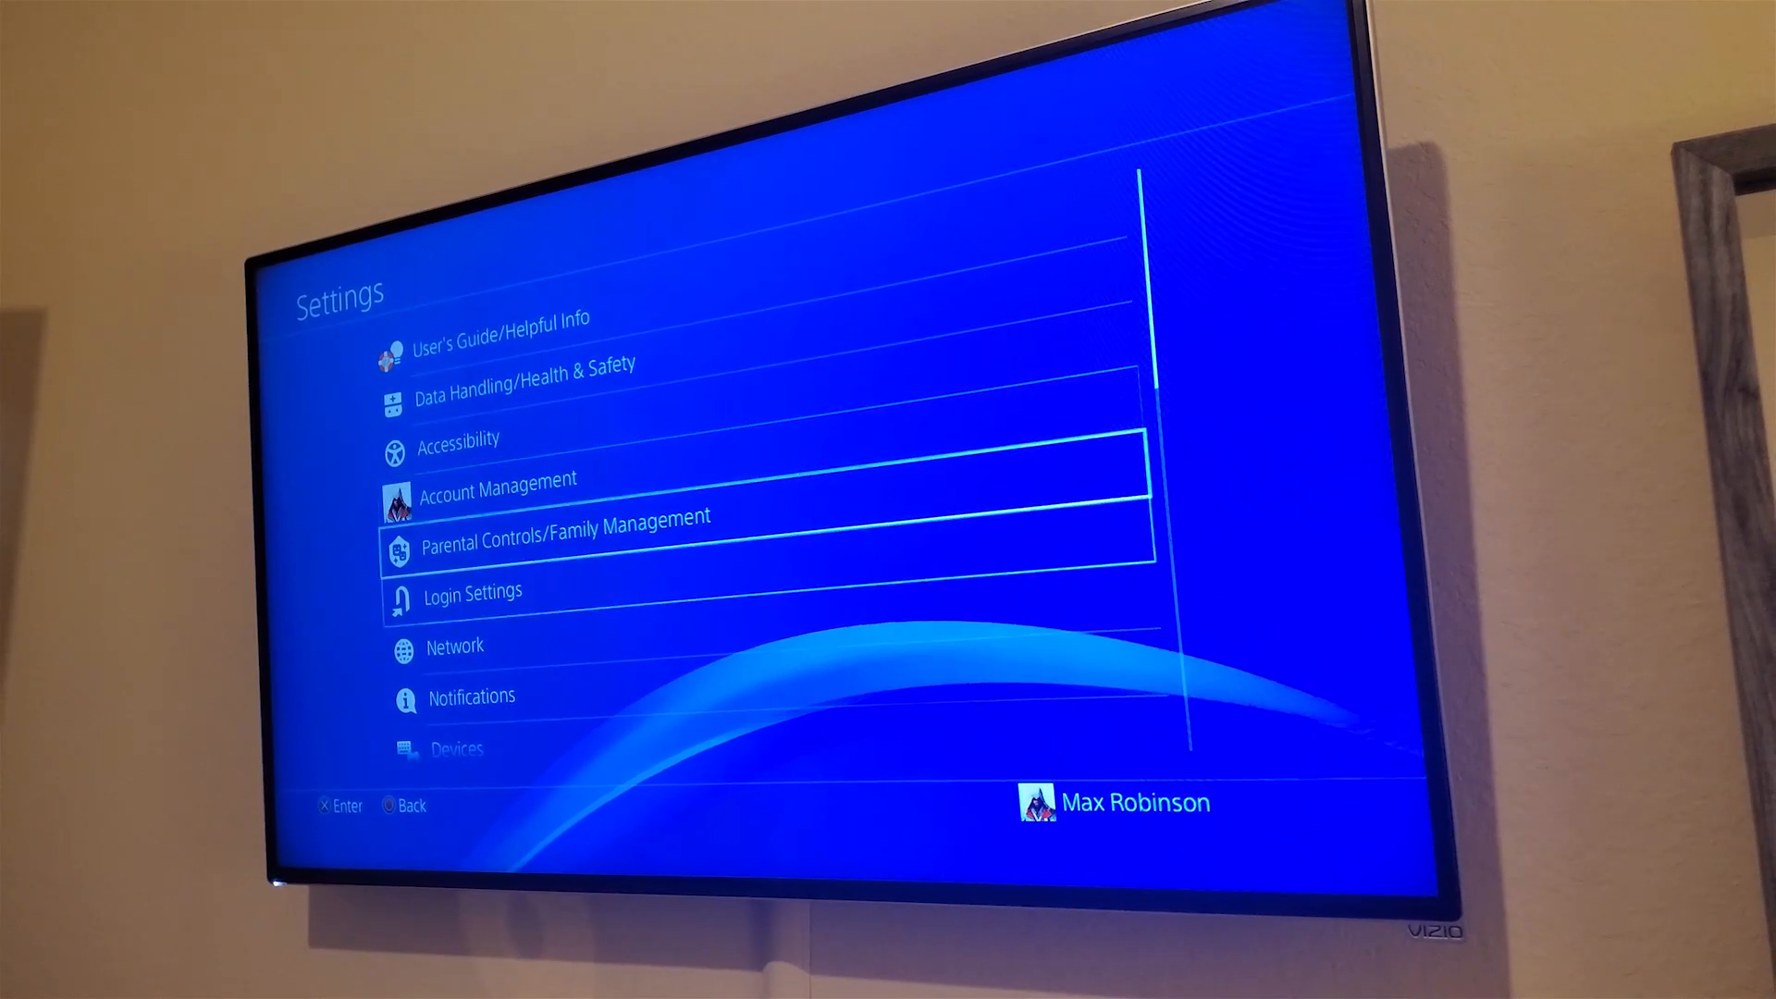
pyautogui.scroll(-3)
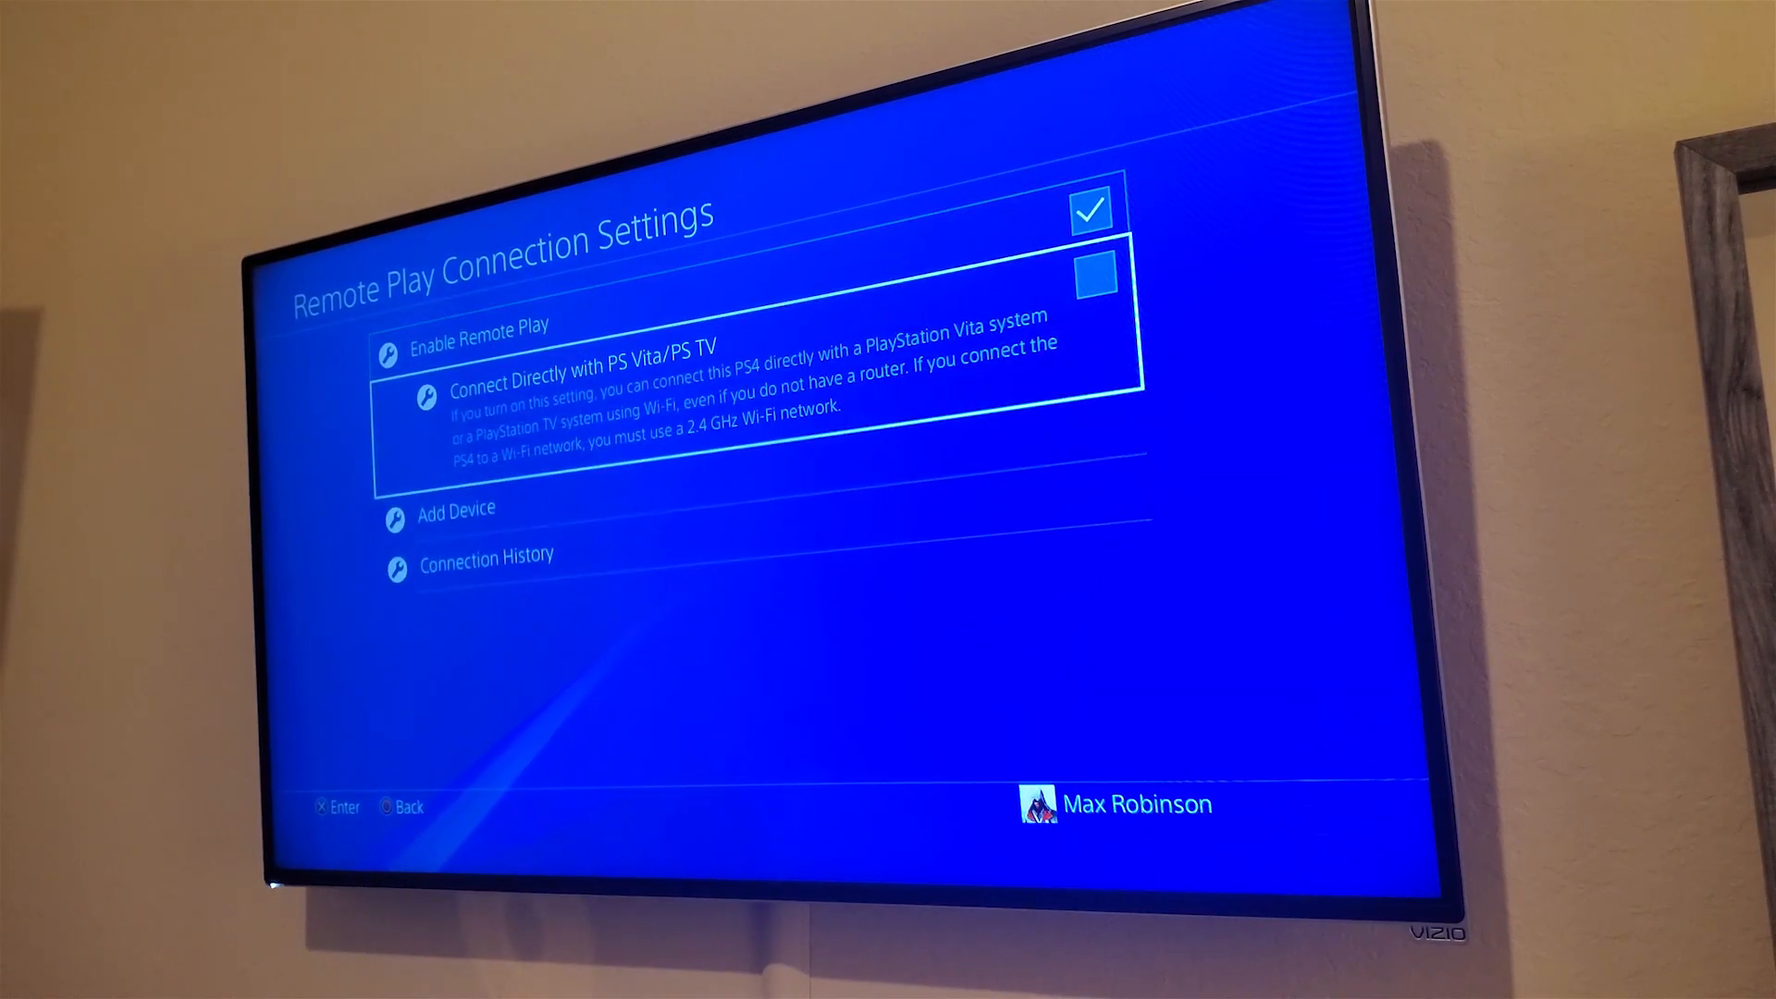
pyautogui.click(454, 509)
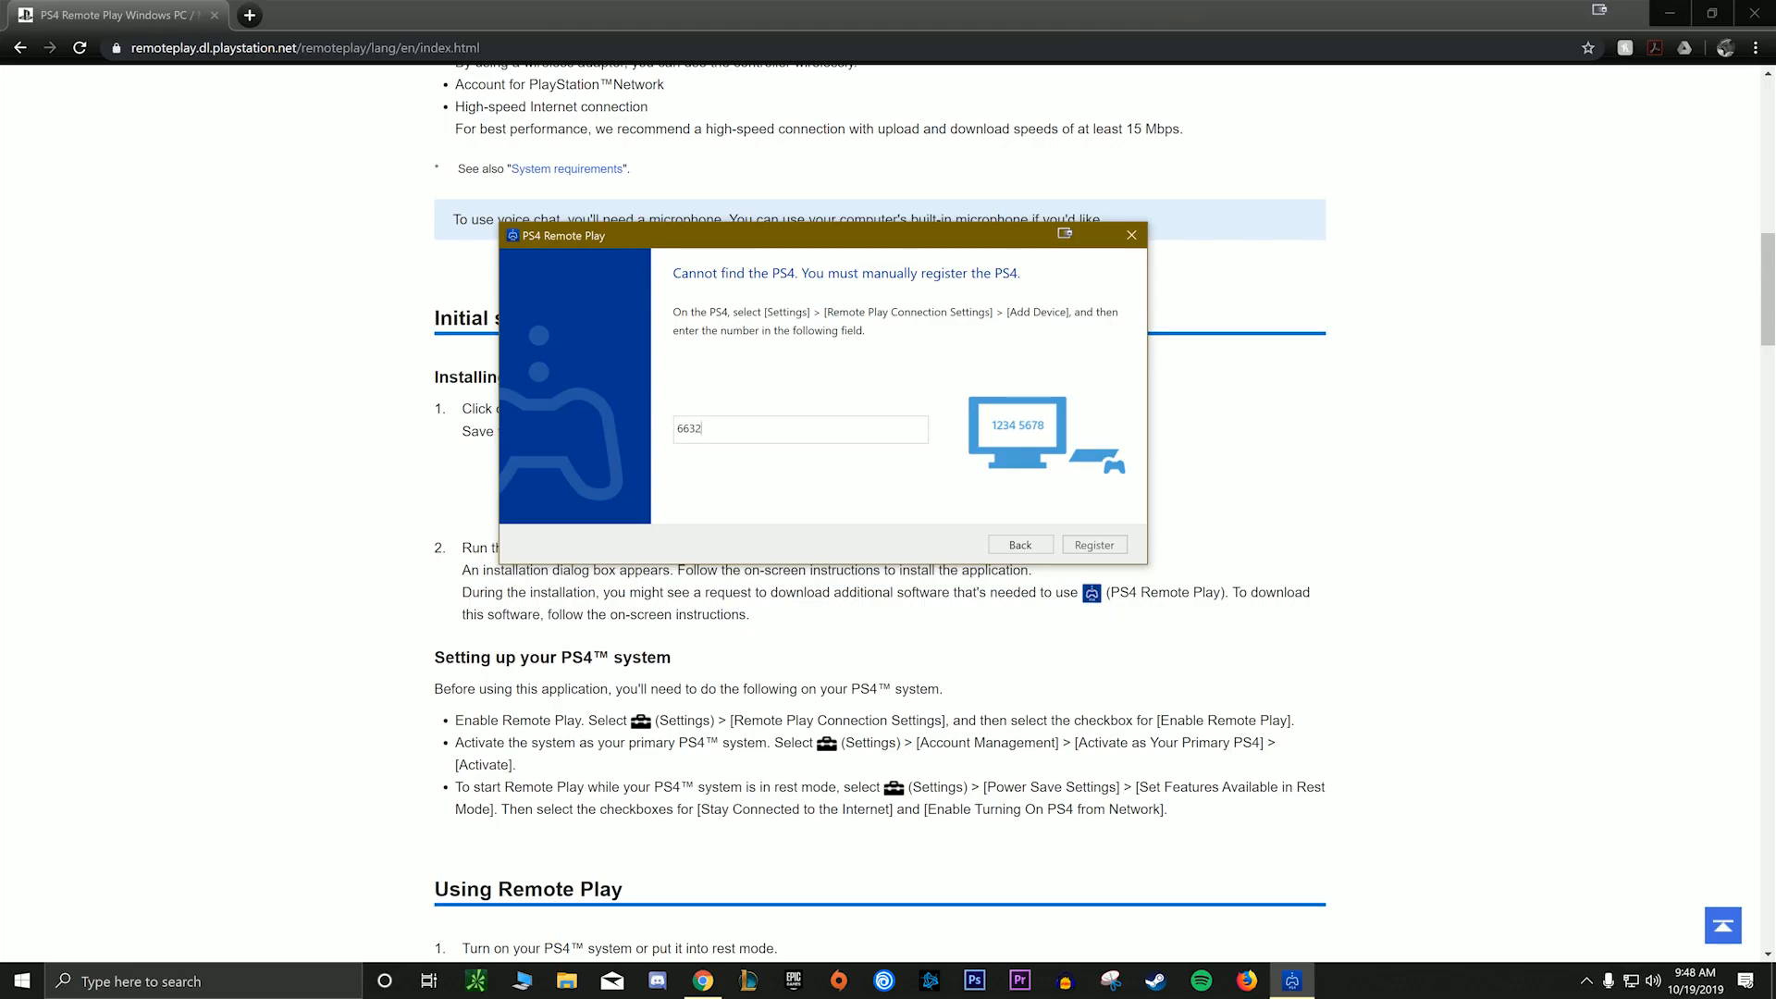
pyautogui.write('485')
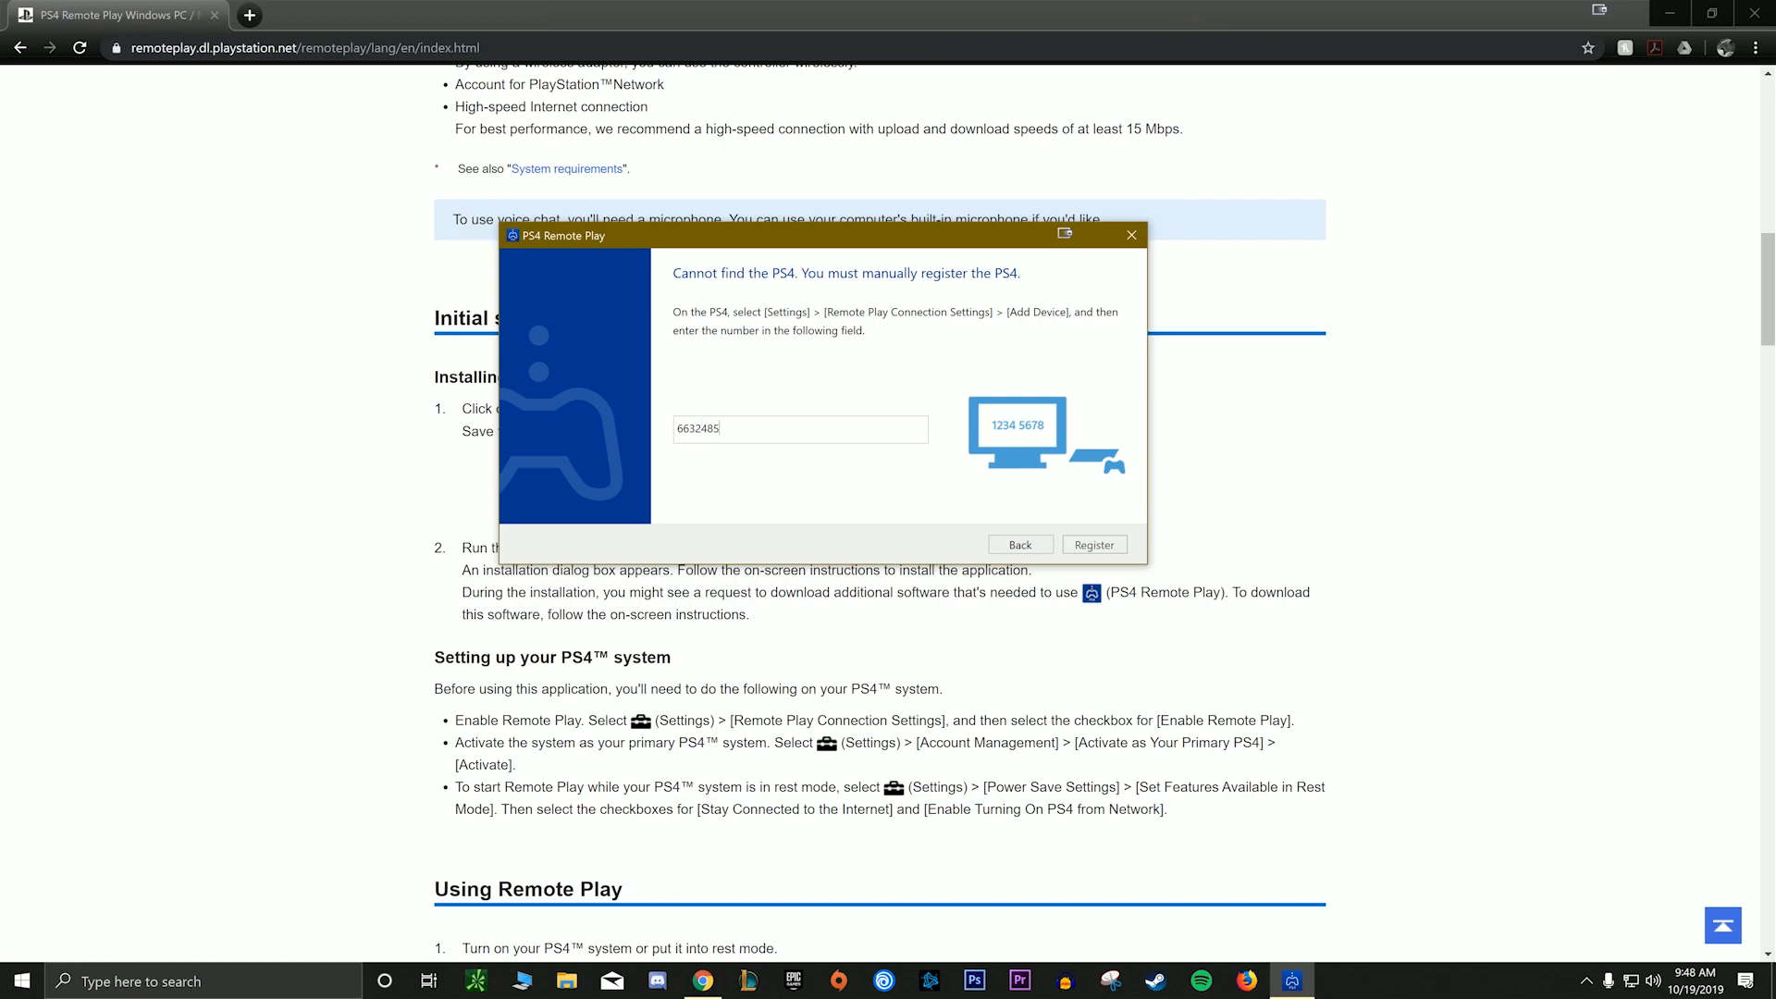
pyautogui.click(1090, 543)
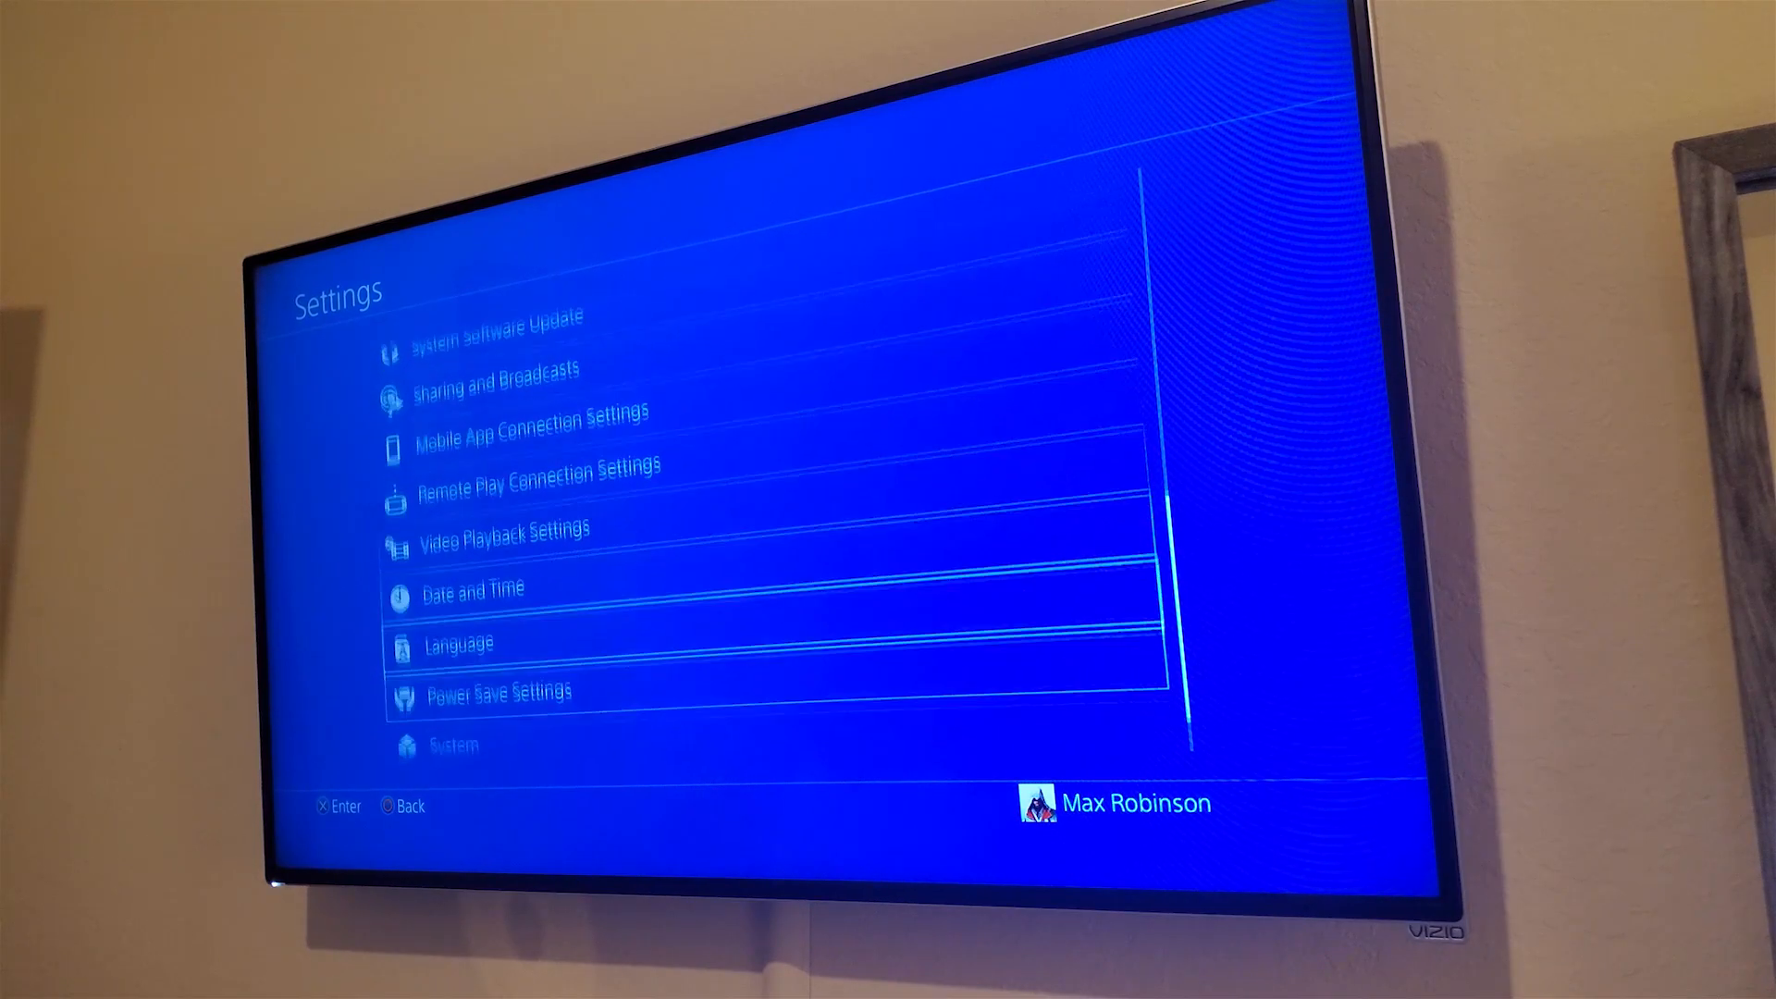
# - Reach Set Features Available in Rest Mode under Power Save Settings, landing on USB power
pyautogui.scroll(-3)
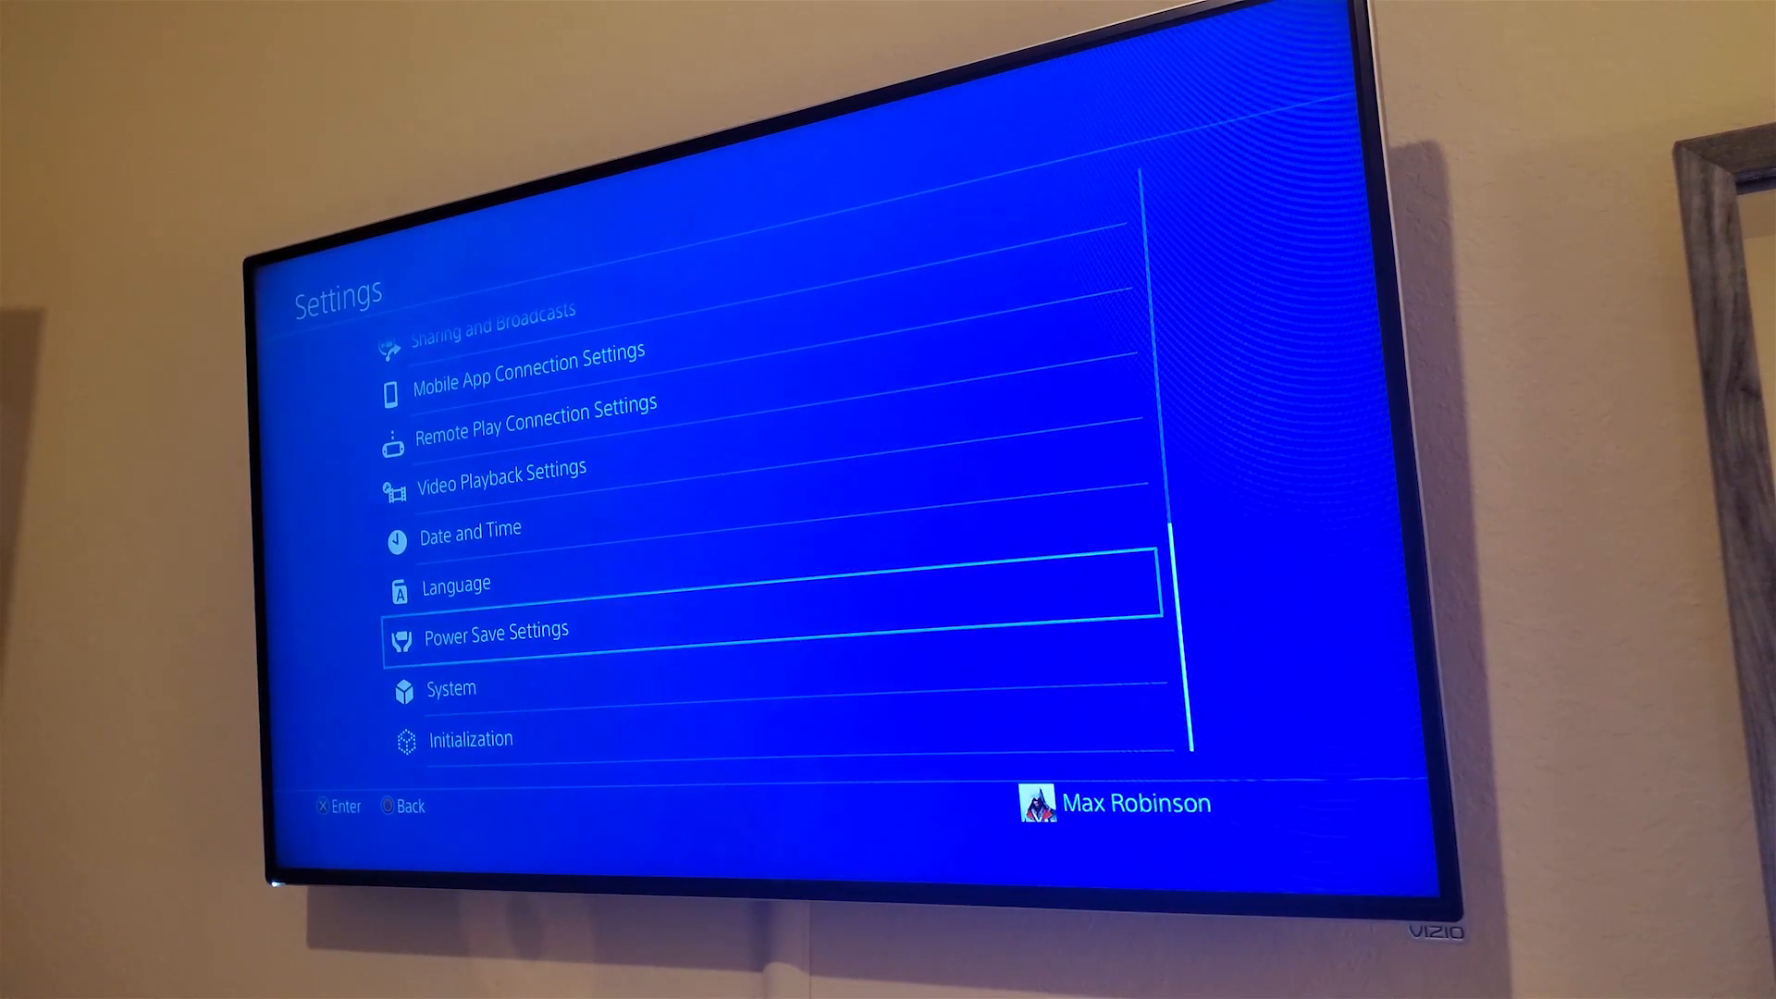
pyautogui.click(495, 630)
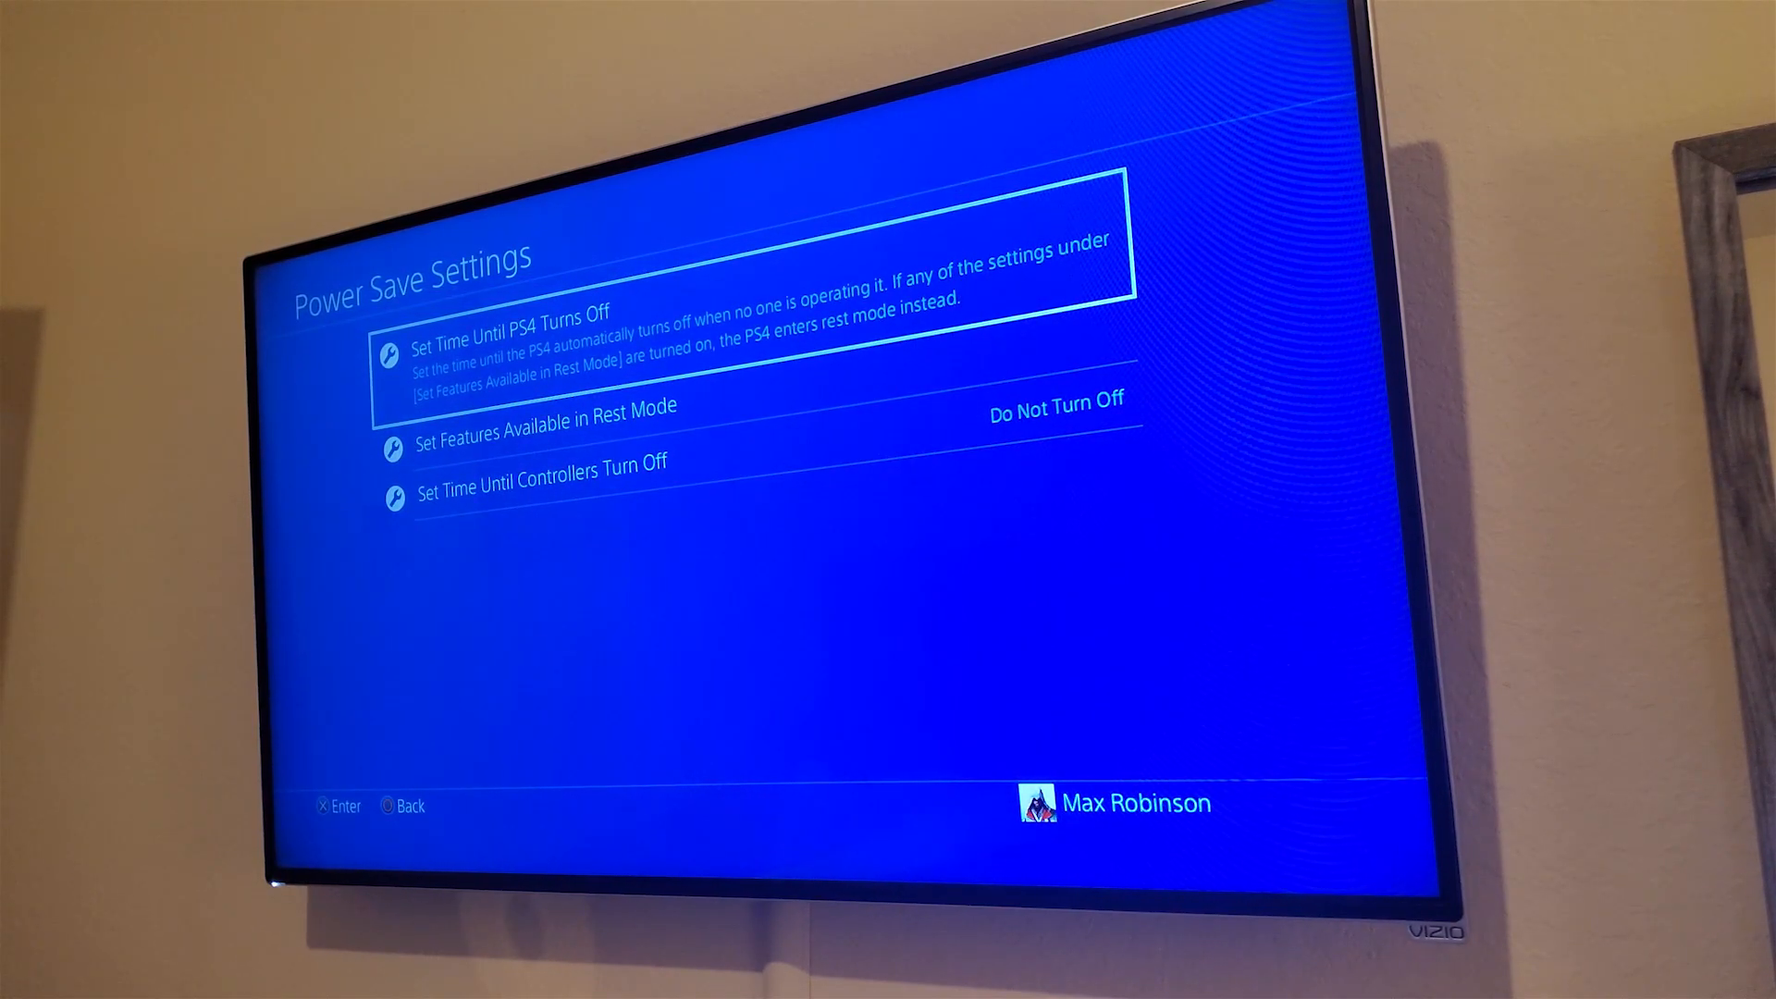
pyautogui.press('down')
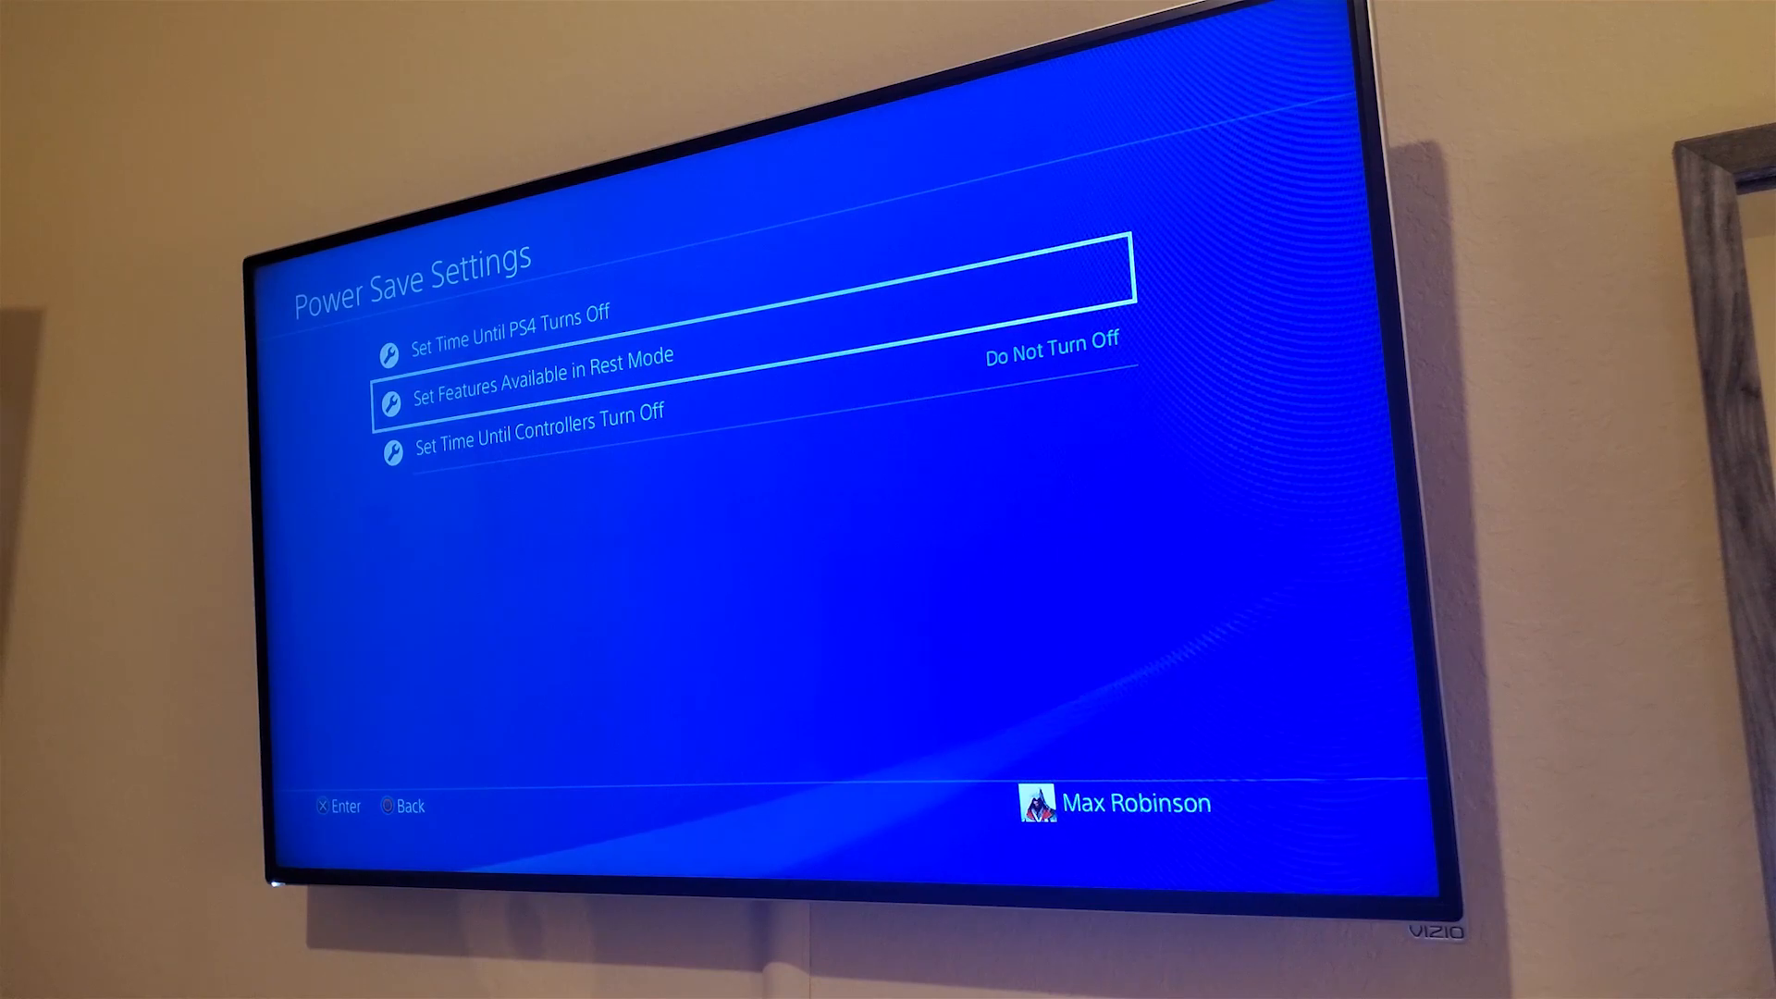
pyautogui.click(541, 382)
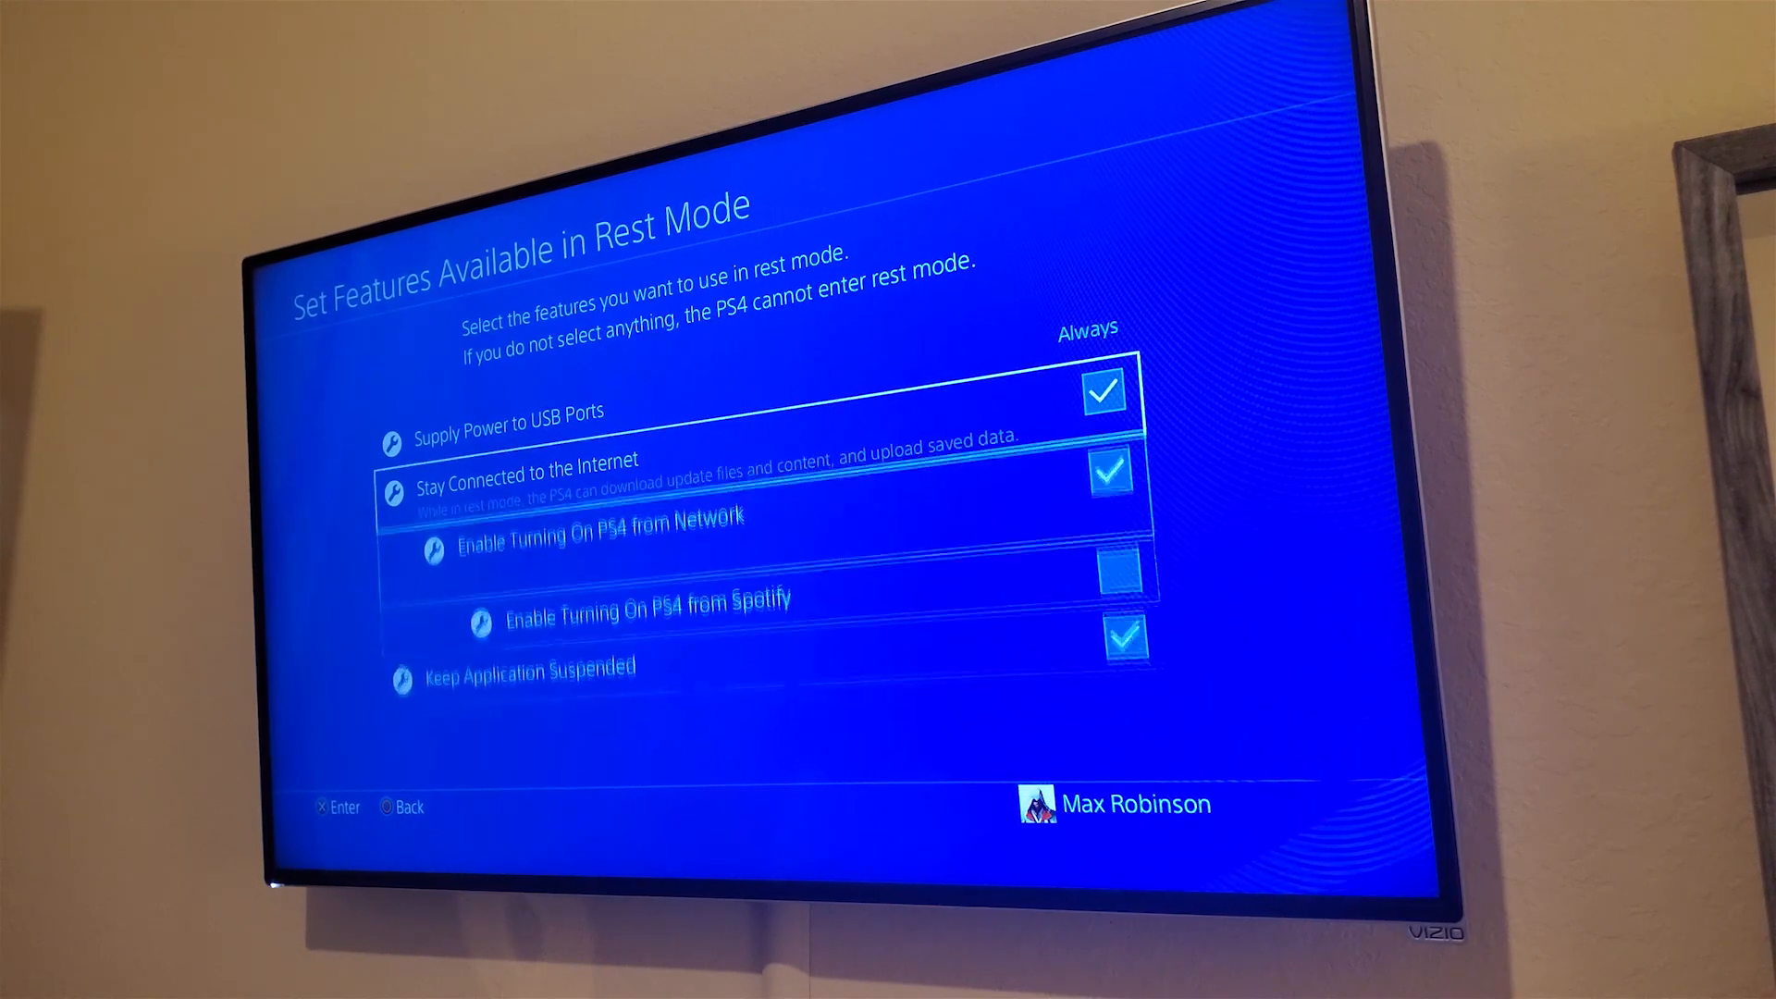
pyautogui.press('up')
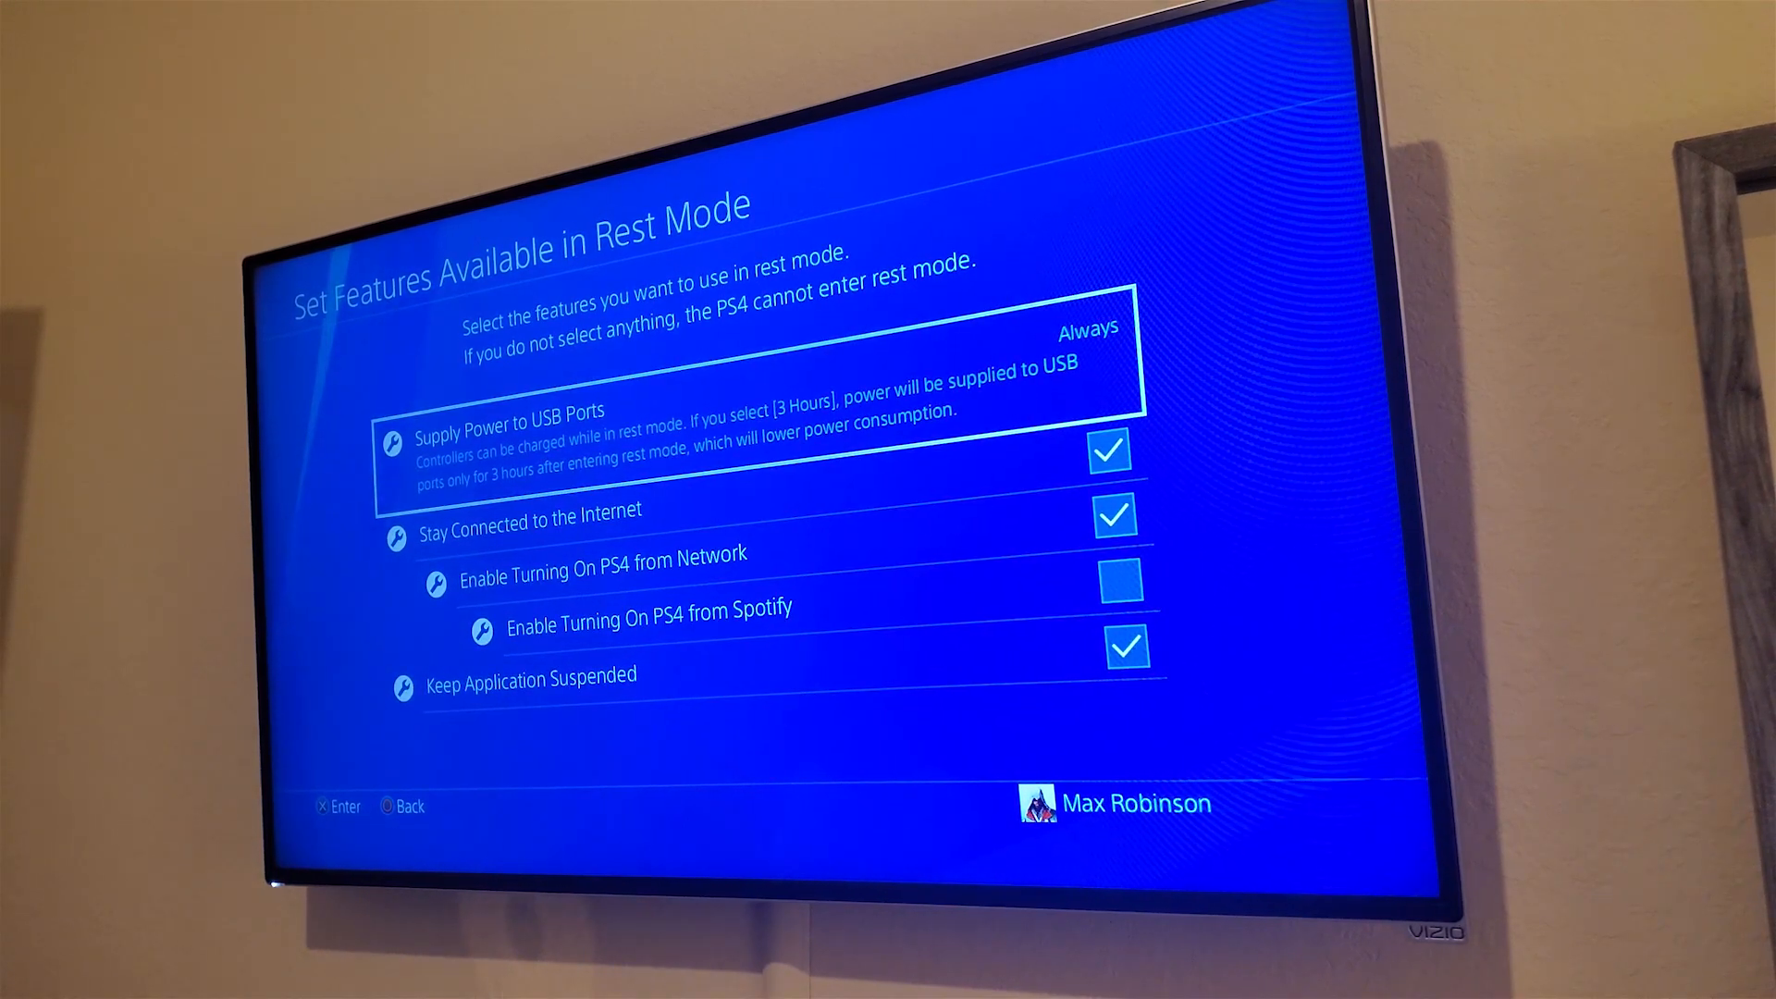